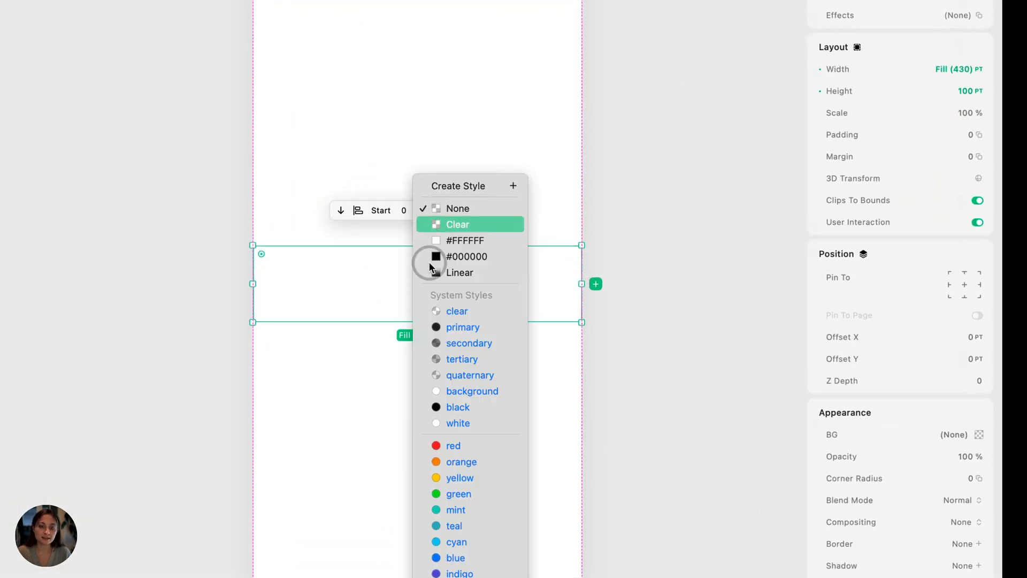
Step: Make the layer blue, 200 × 200, with corner radius 12
click(454, 558)
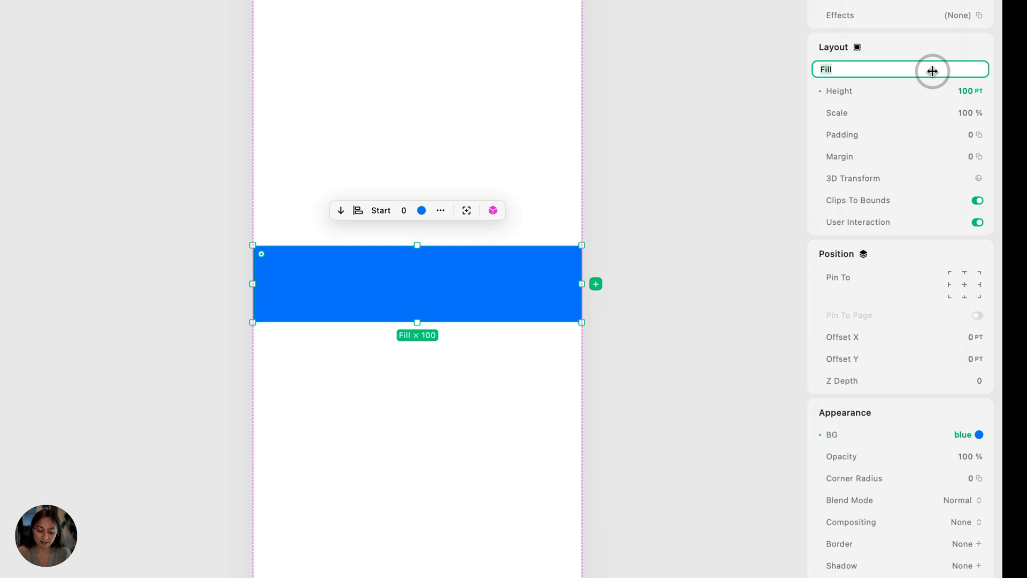
text(200 PT)
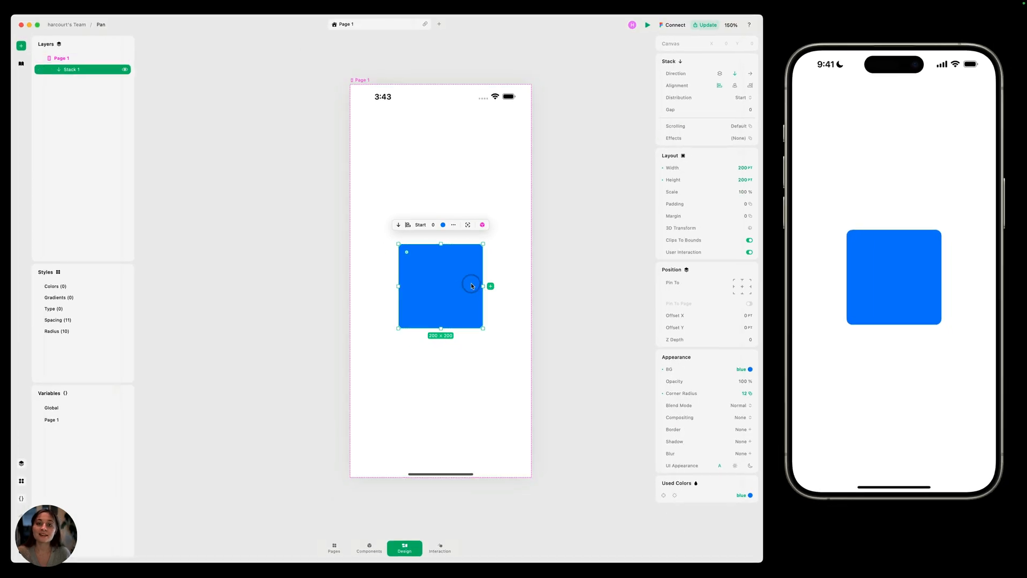
Step: Add a Pan trigger to the blue square in Interaction mode
click(439, 547)
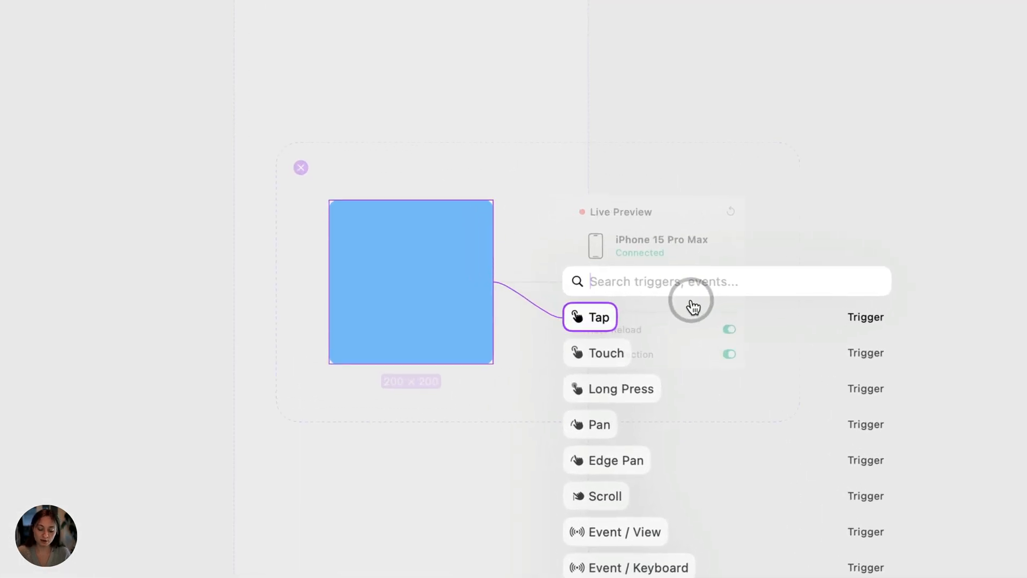
click(597, 424)
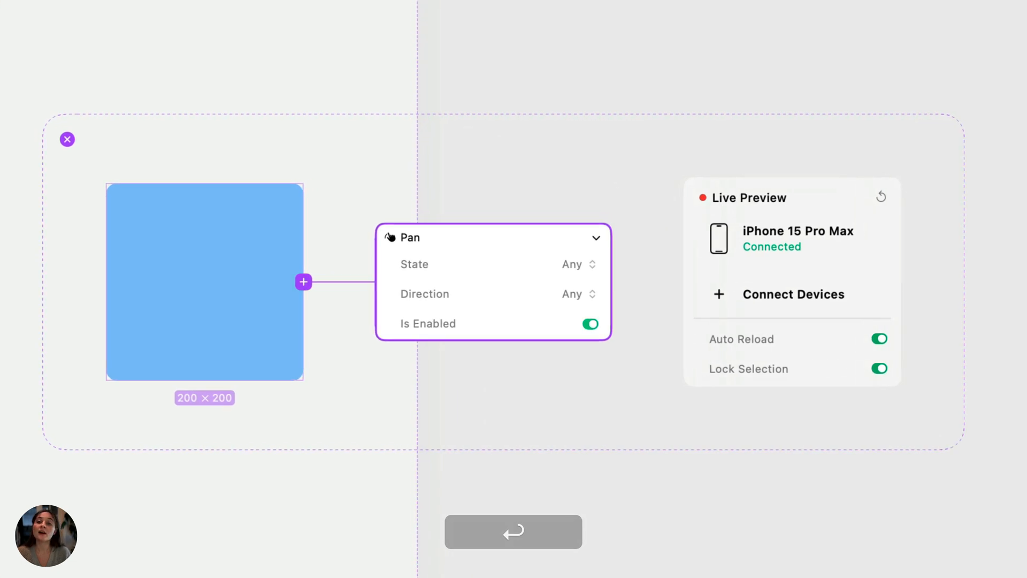
click(256, 273)
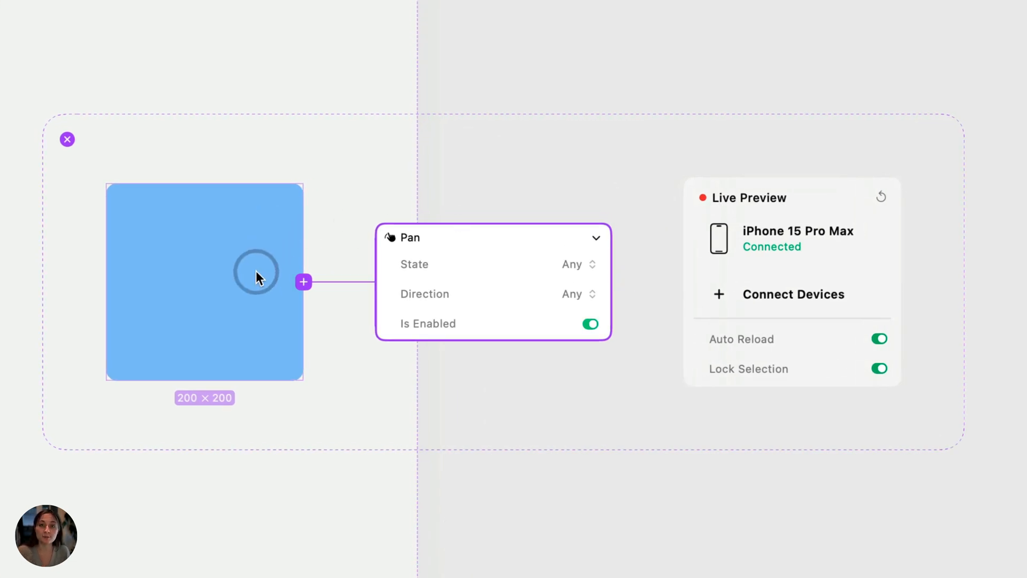
mouse_move(206, 252)
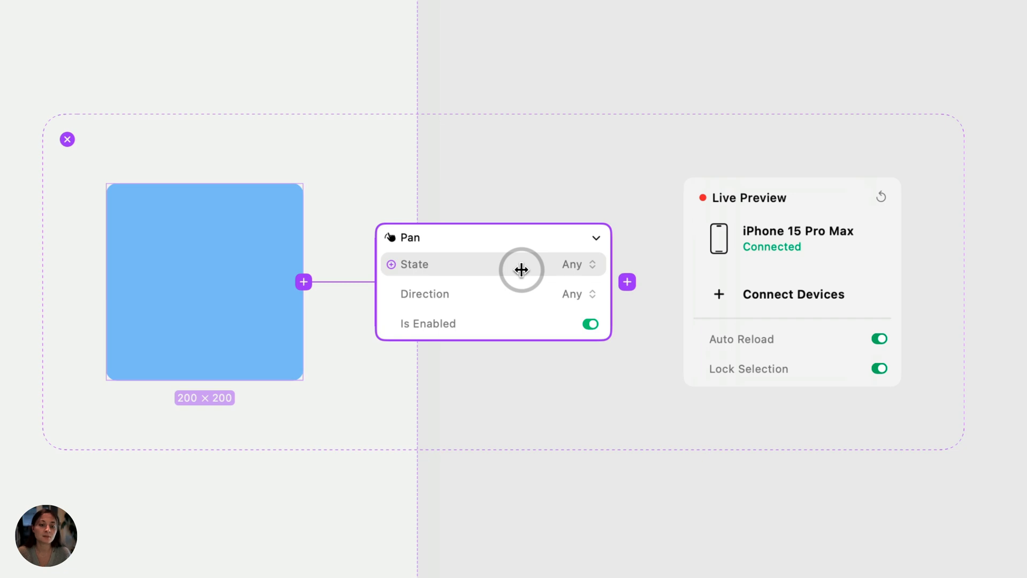
Step: Set the Pan trigger's State to Changed, leaving Direction at Any
click(577, 264)
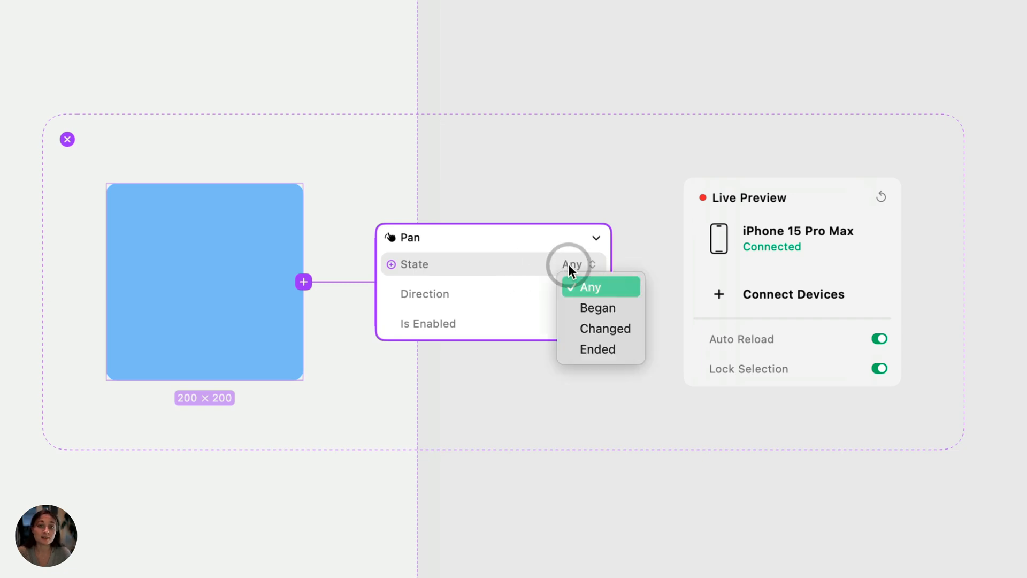
mouse_move(597, 308)
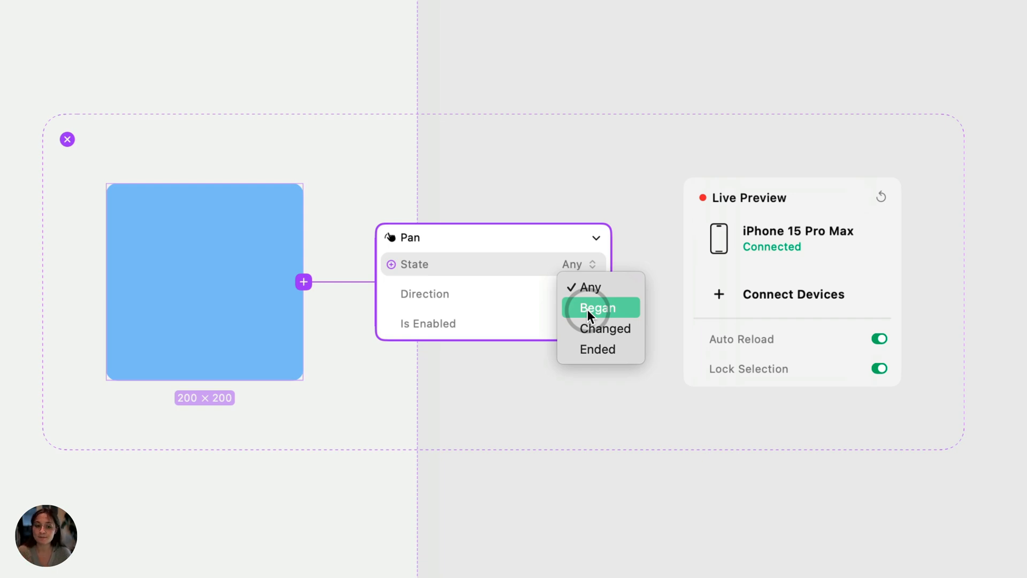
mouse_move(601, 329)
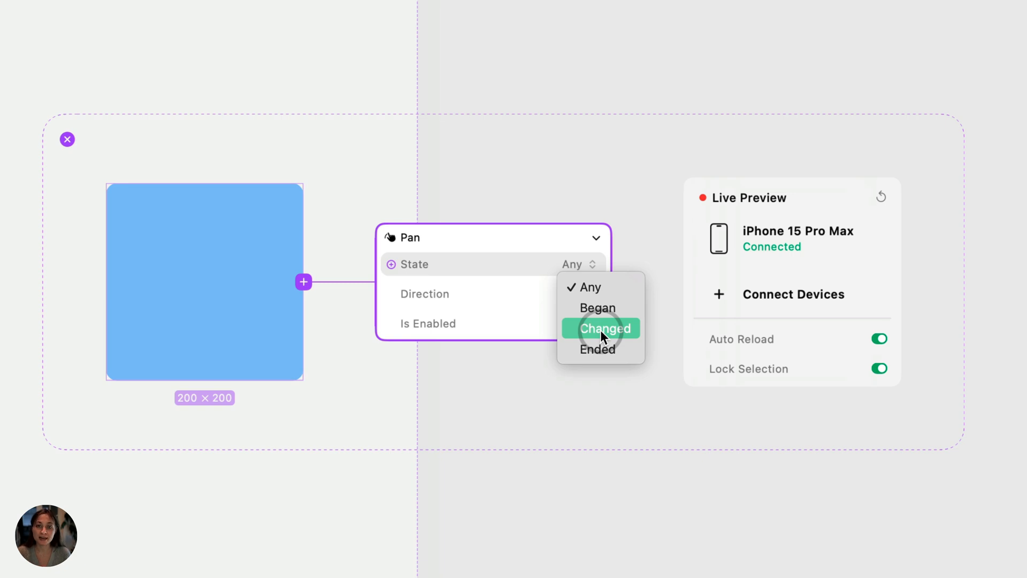
mouse_move(600, 349)
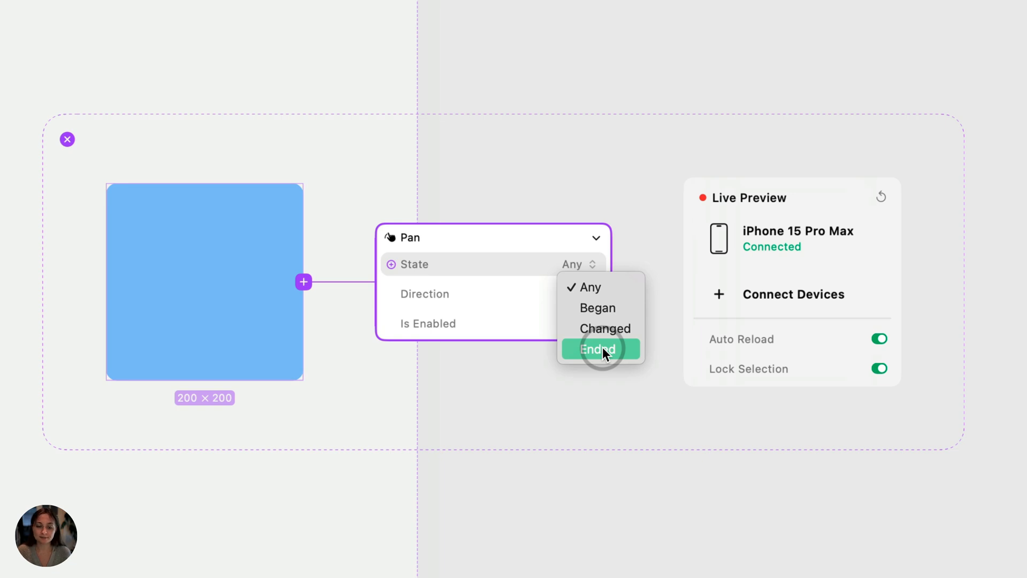
click(603, 329)
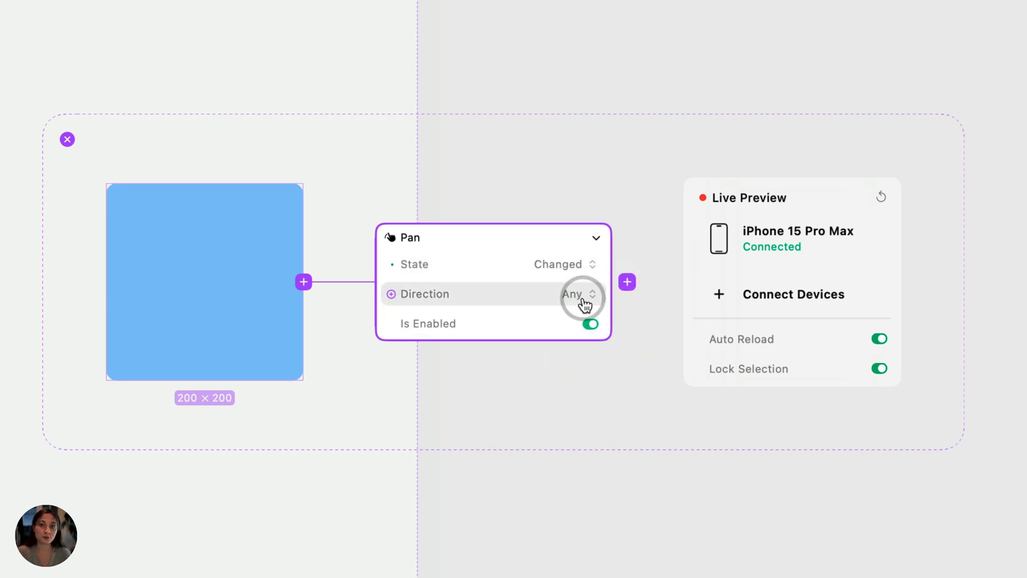
Step: Review the Direction choices and browse to the Pan prefabs in the Prefabs library
click(580, 293)
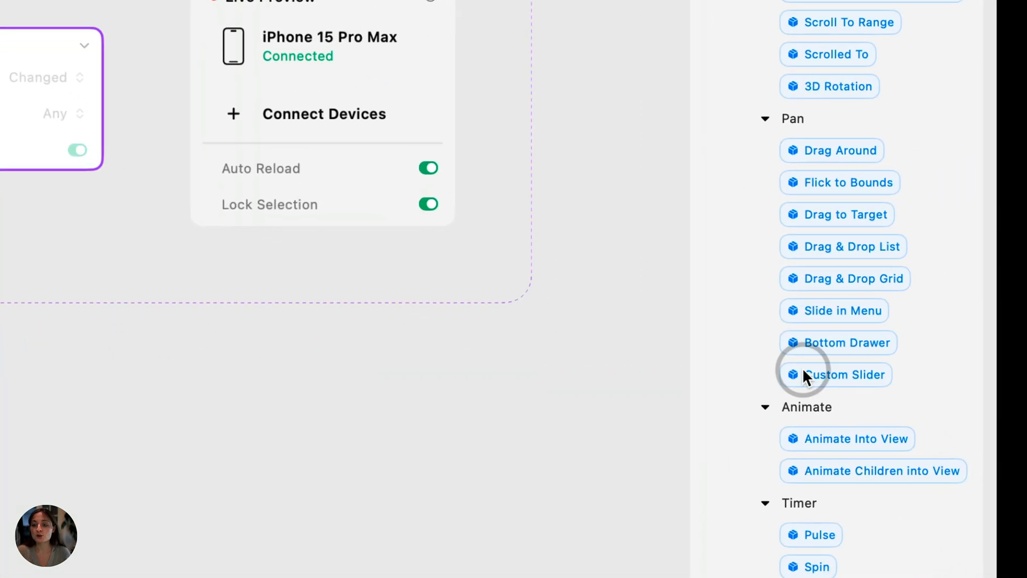
Step: Try the Drag Around prefab and its snap-to-bounds option, then search actions for 'set pr'
click(844, 278)
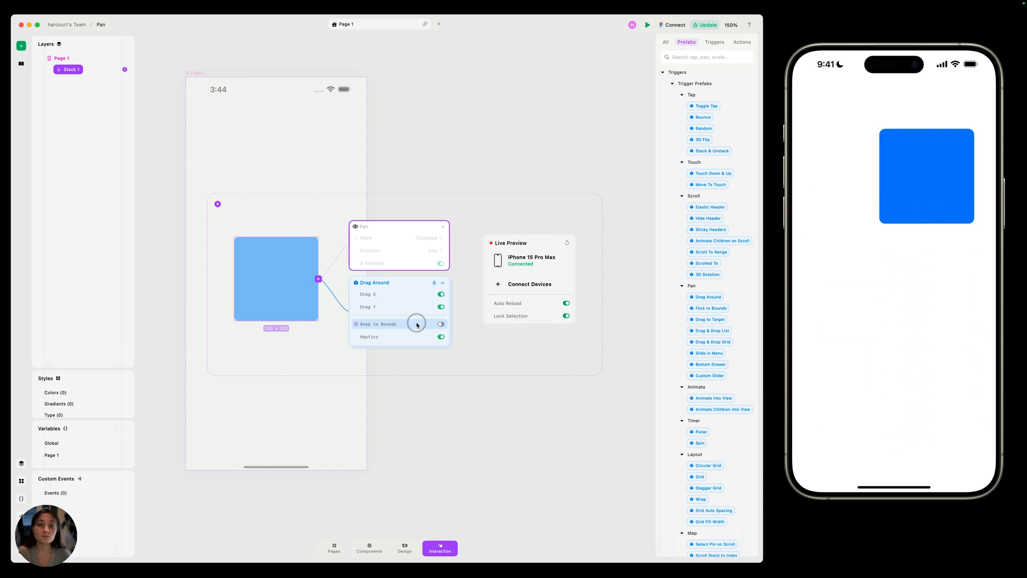
click(440, 323)
text(set pr)
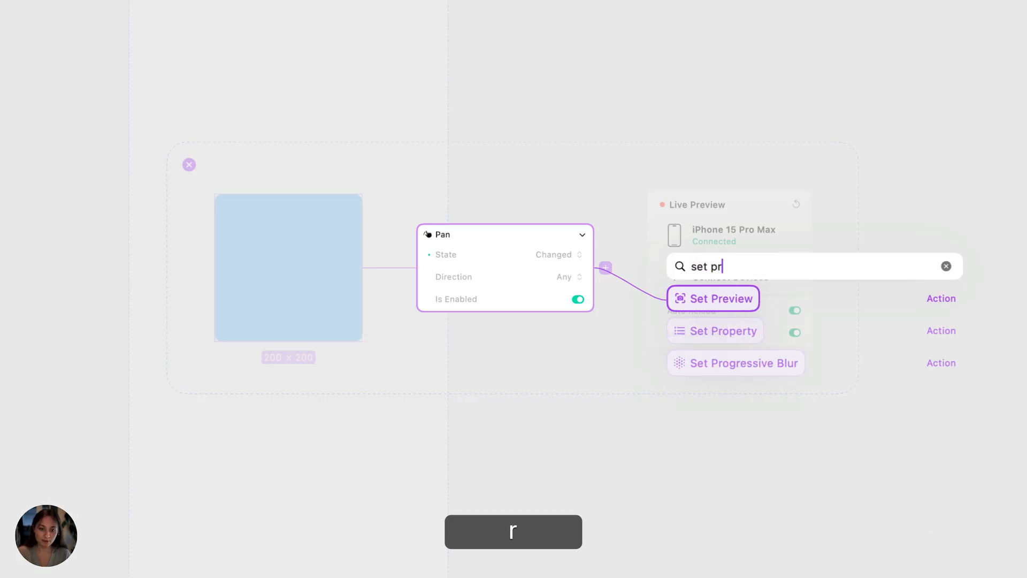
Step: Add a Set Property action targeting Self's Offset X and test panning in the iPhone preview
click(713, 330)
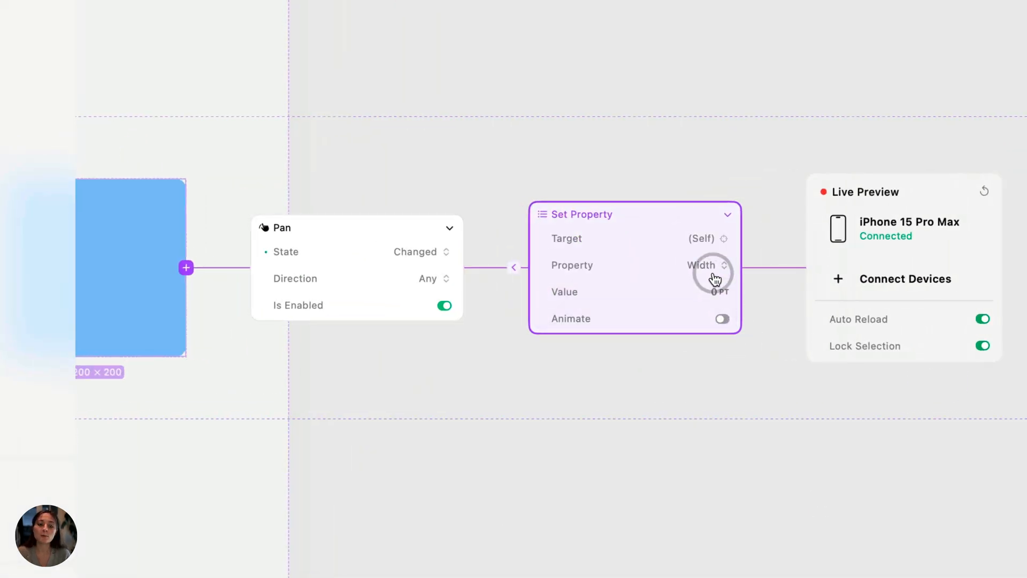
click(704, 265)
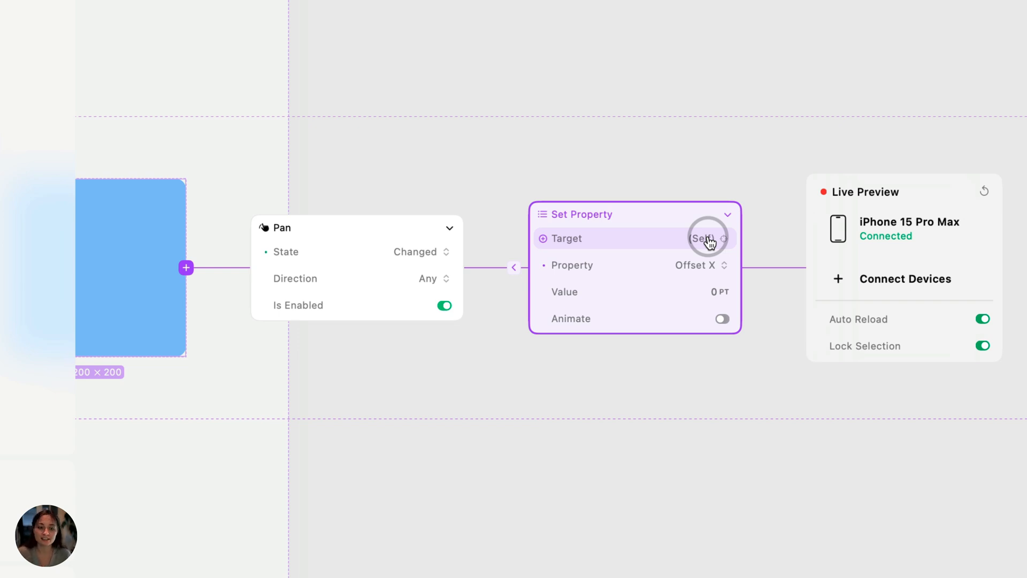
text(3)
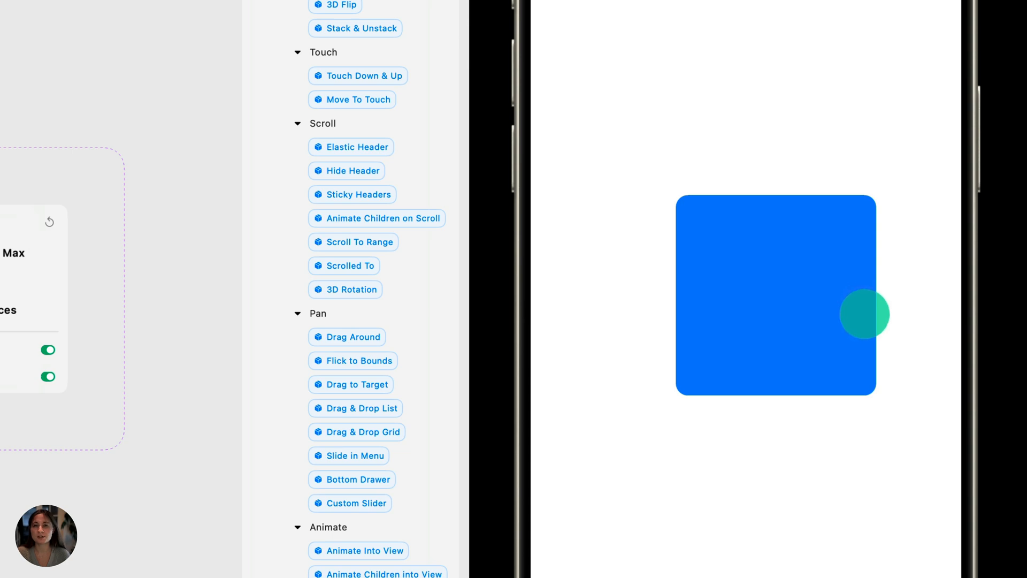
drag(865, 314, 904, 339)
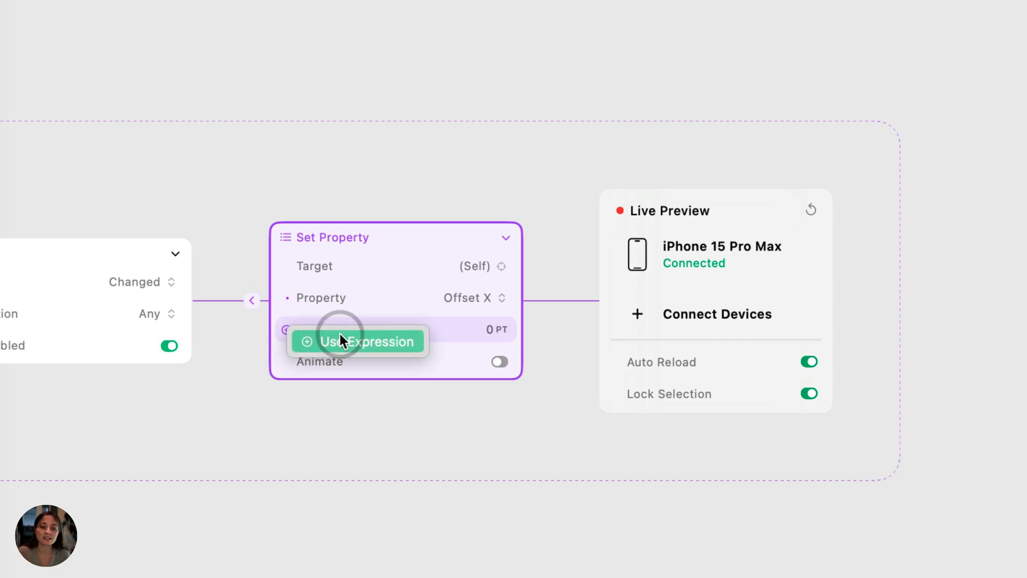
Step: Set the Offset X value to the expression Pan.translationX and pan the square sideways to test
click(358, 340)
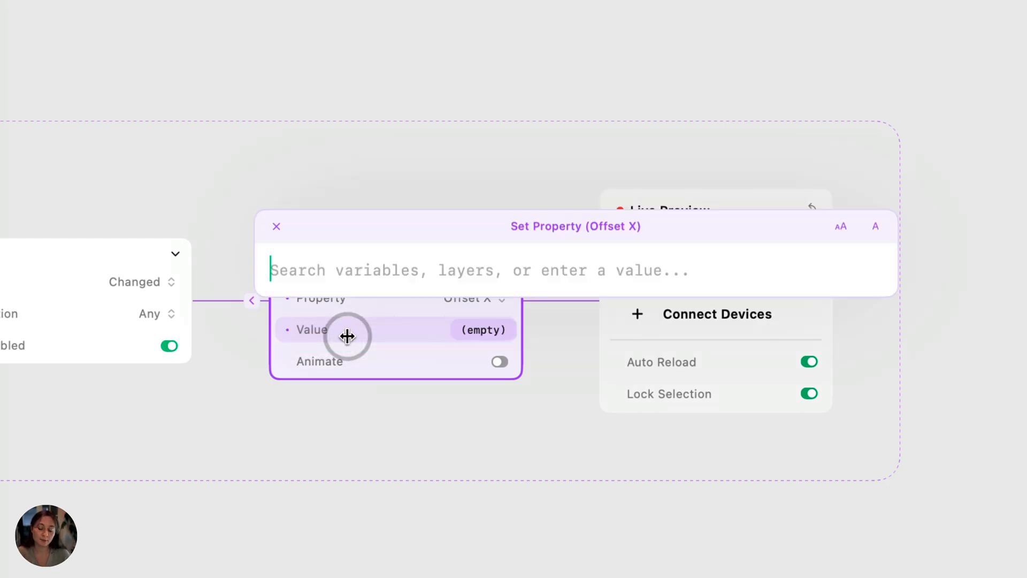
text(pan)
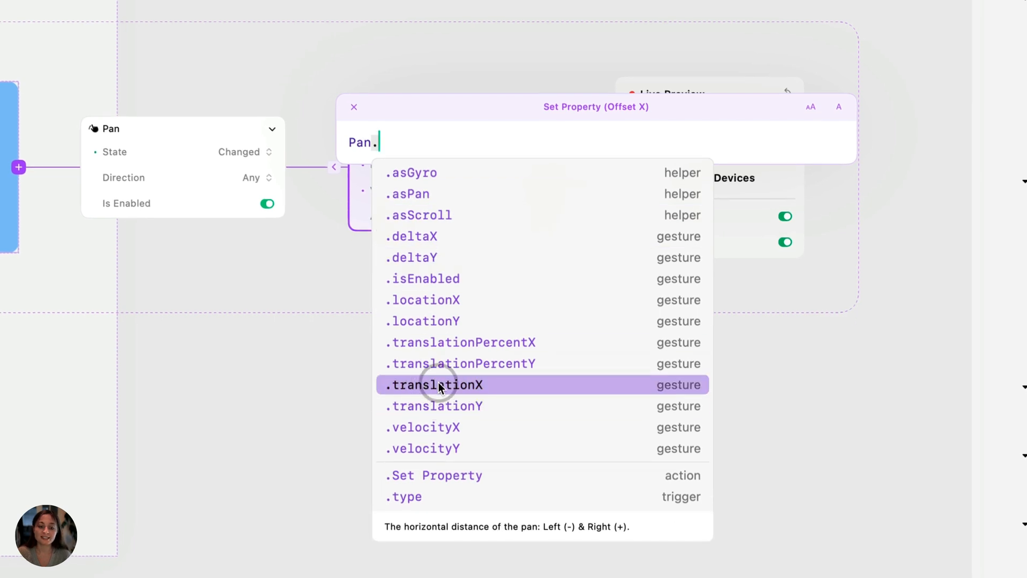
mouse_move(456, 387)
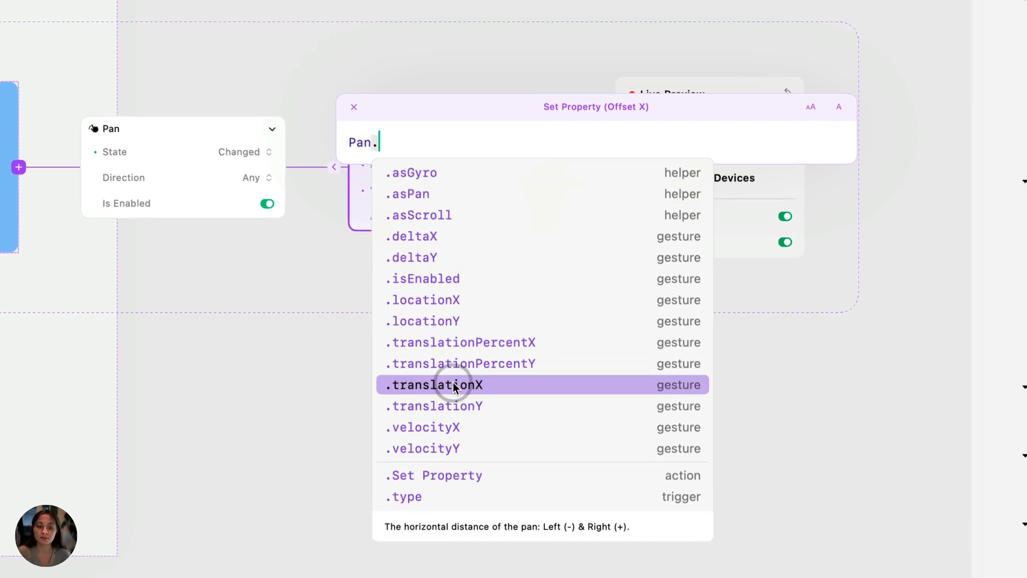
click(434, 384)
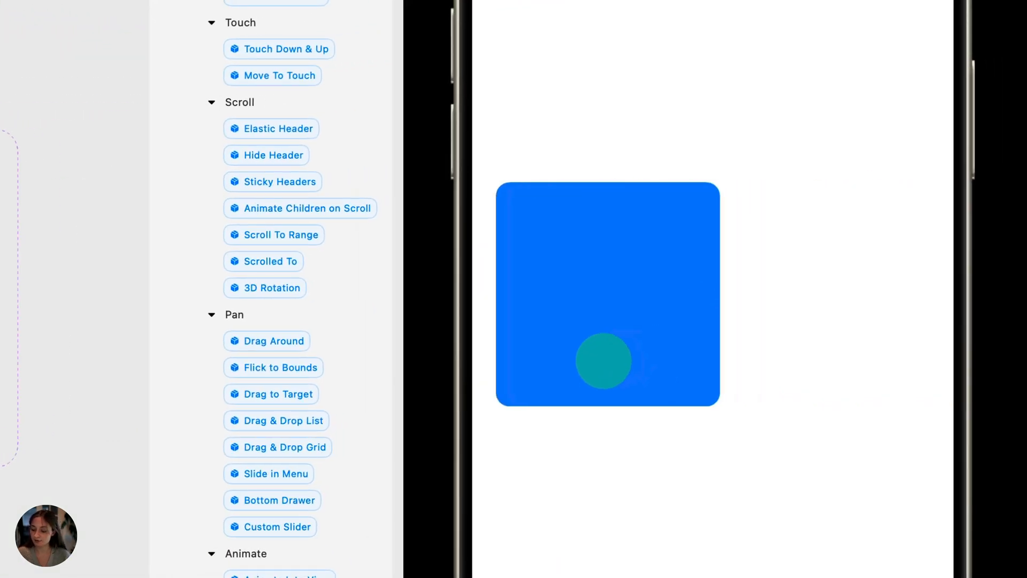
drag(602, 360, 731, 337)
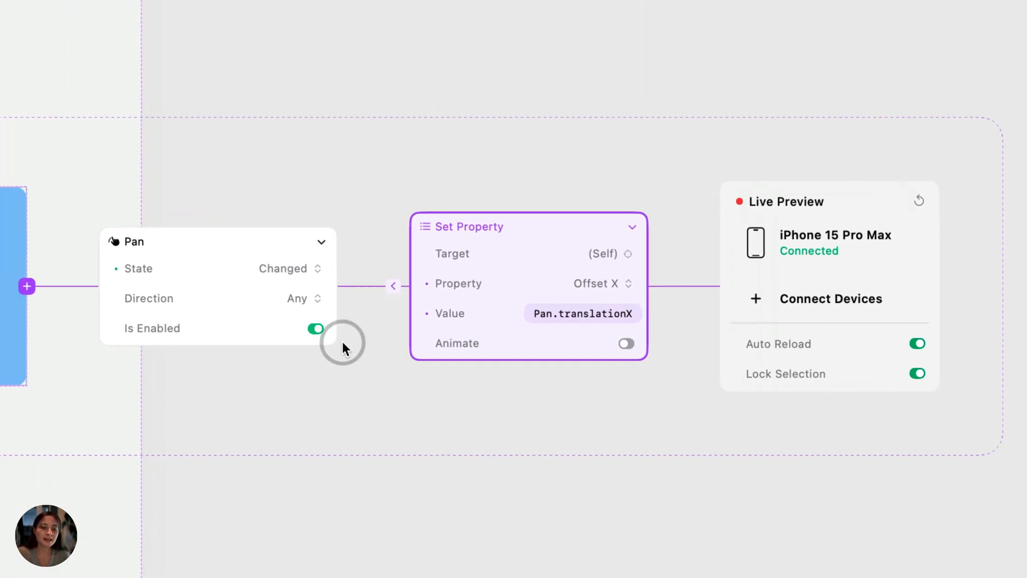
Step: Add a Print action to the Pan trigger with its value typed as Pan
text(r)
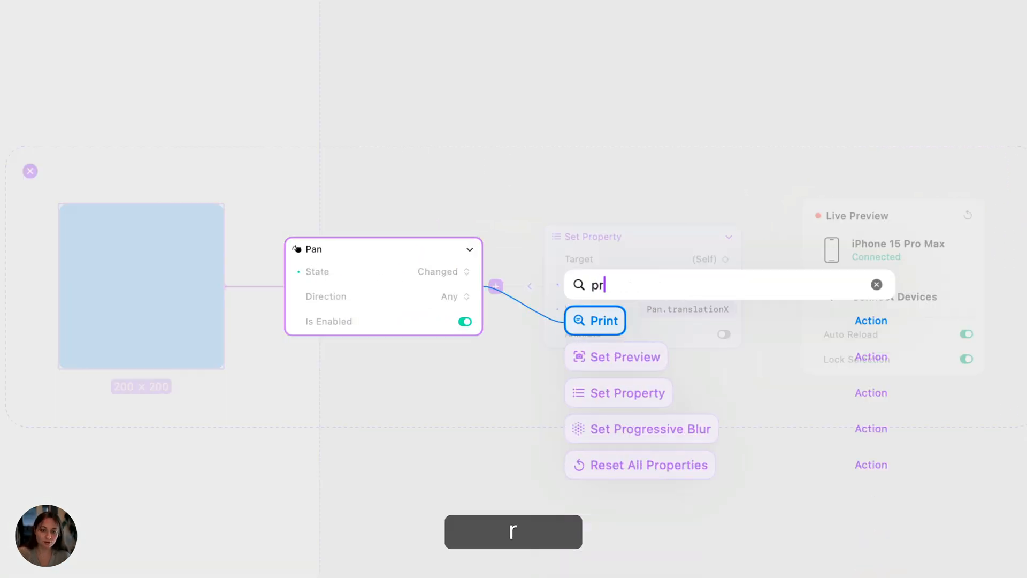
click(595, 320)
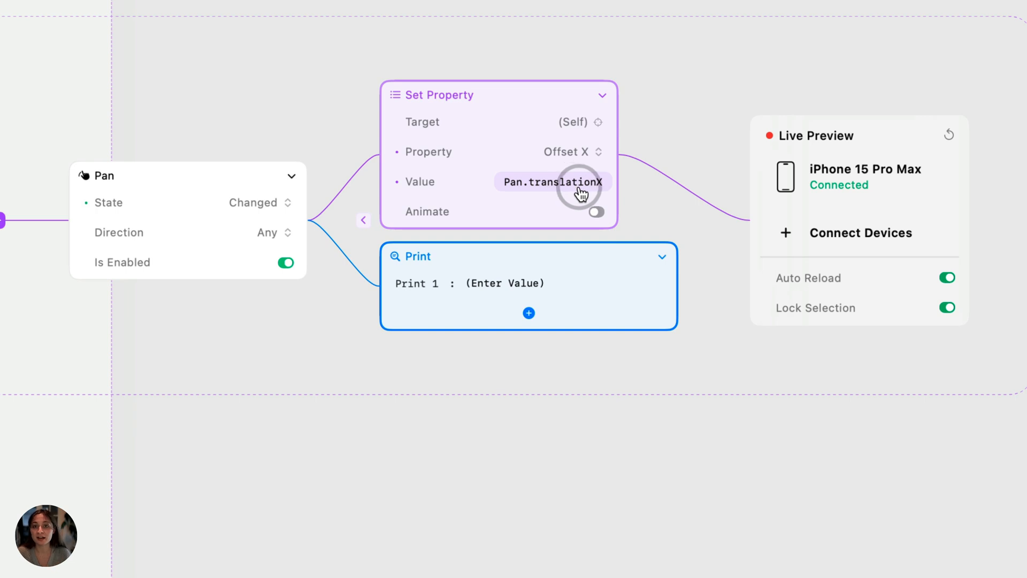
click(504, 282)
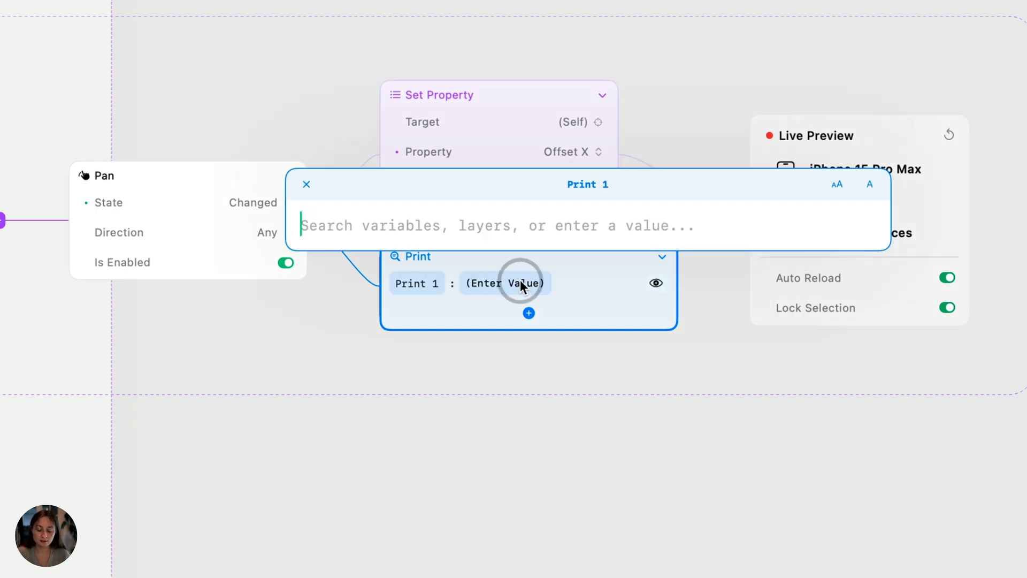
text(Pan)
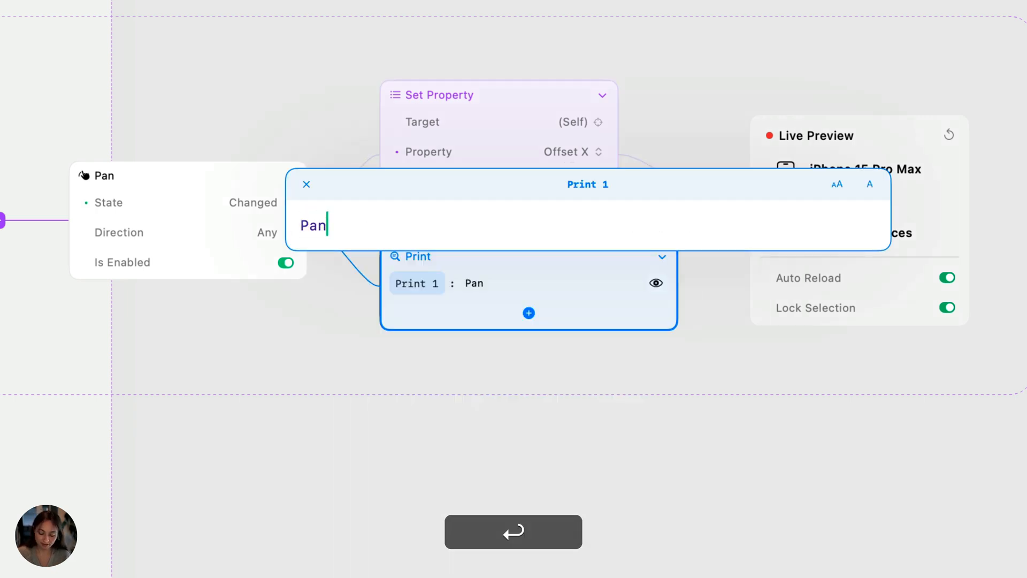